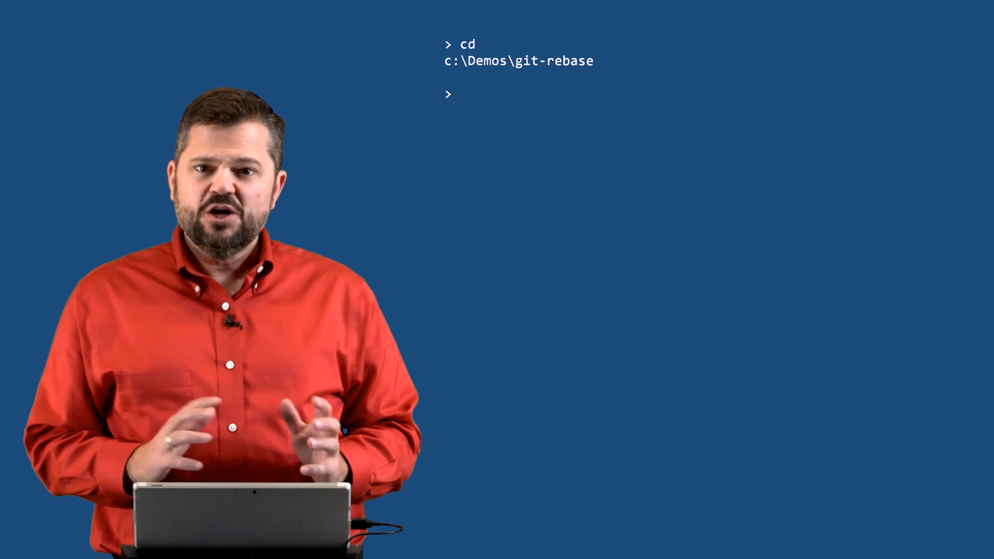
text(git status)
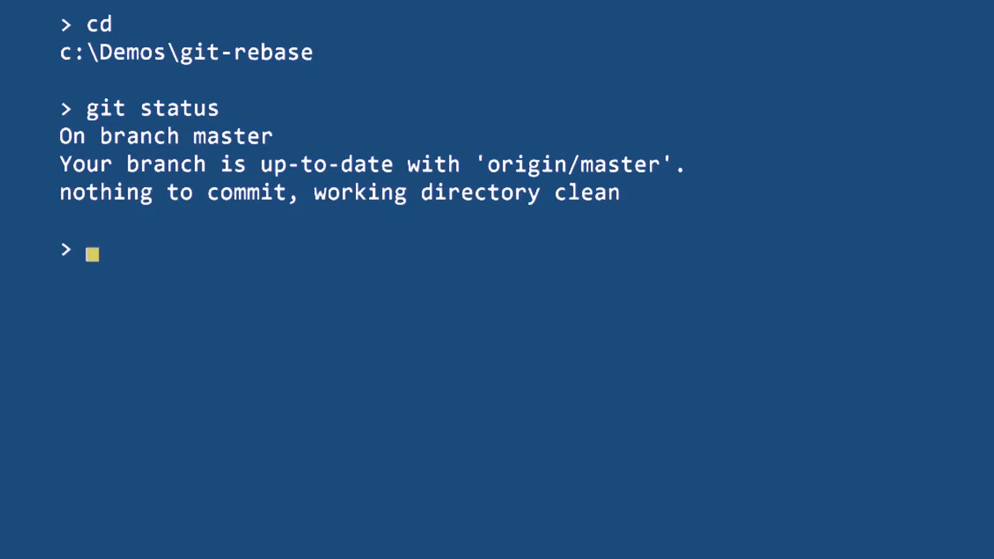
text(git branch)
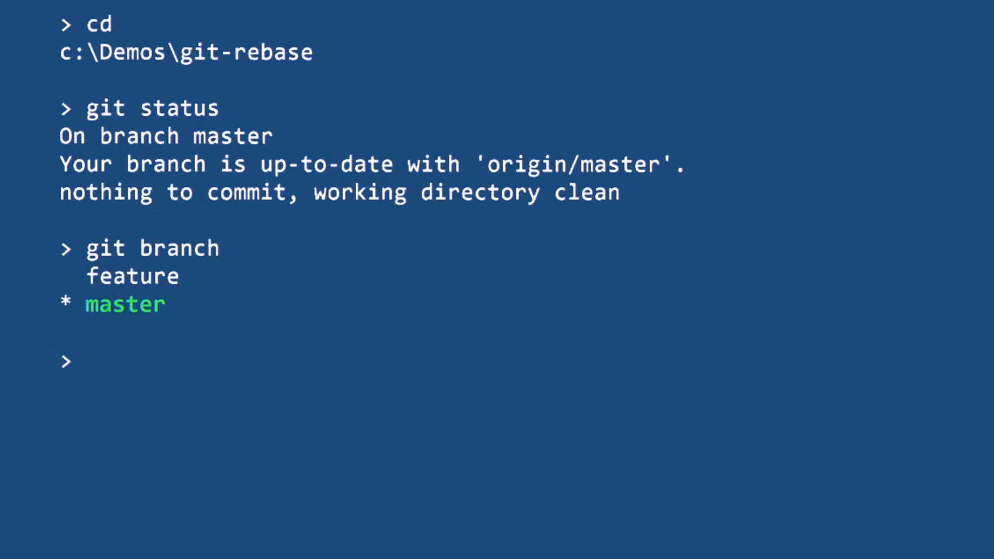
text(git log)
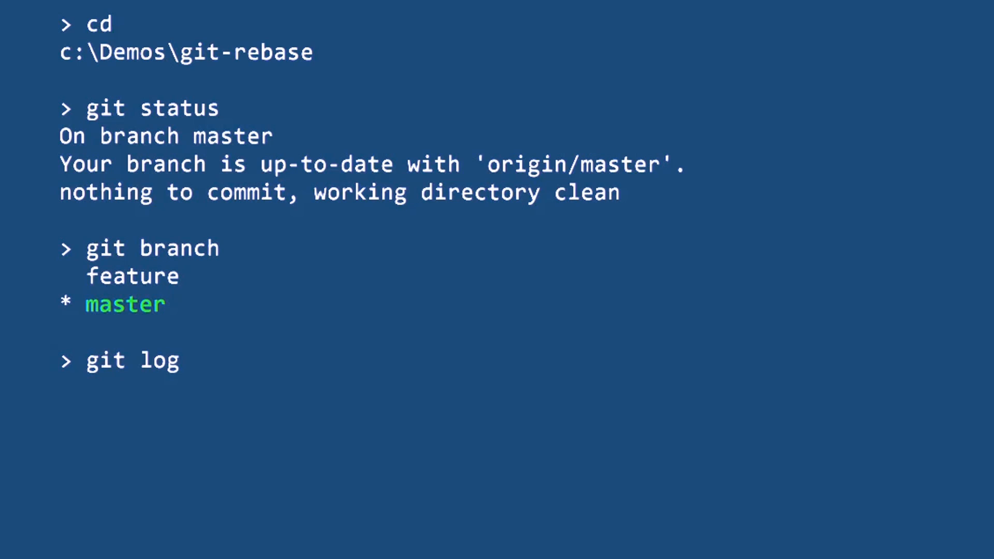
text(--oneline)
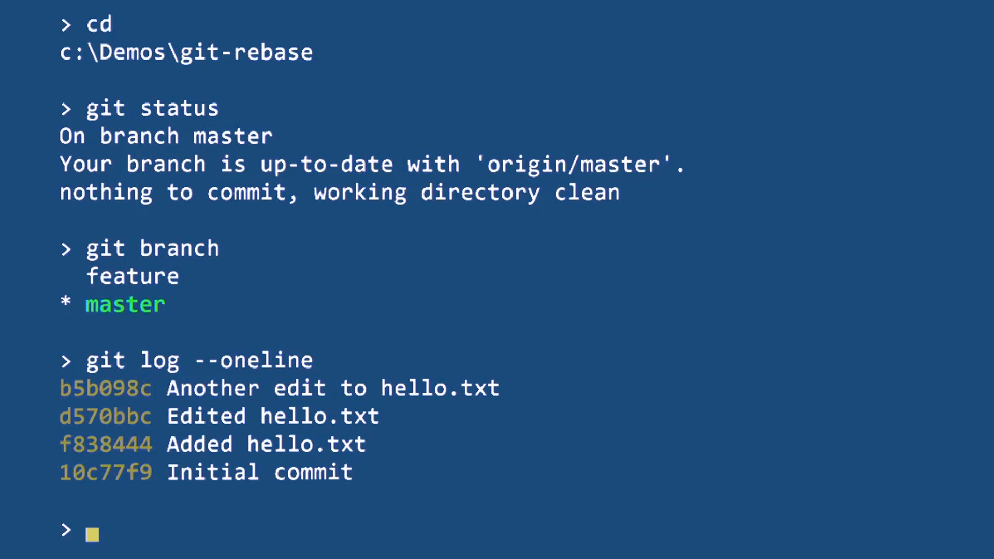
text(git log --oneline --all)
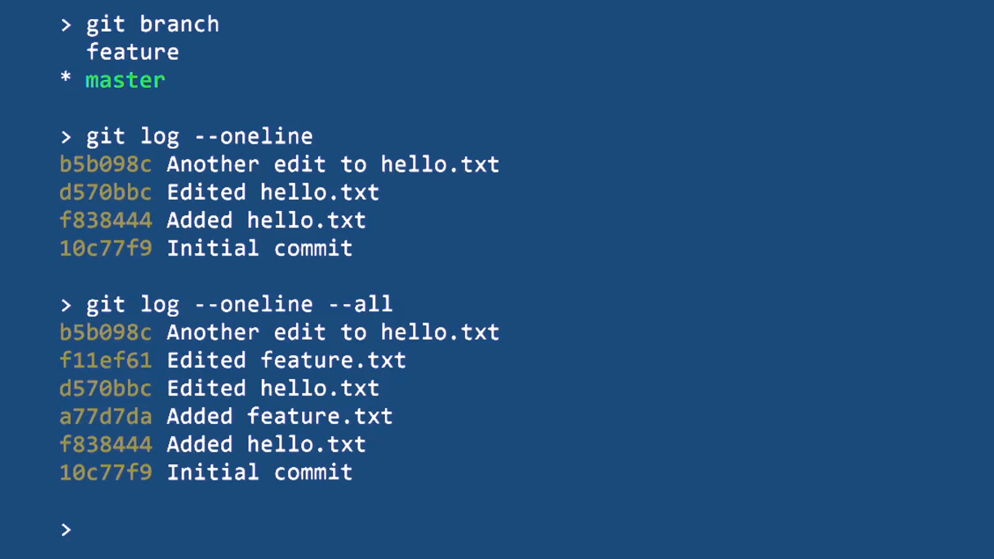
text(git log --oneline --all --)
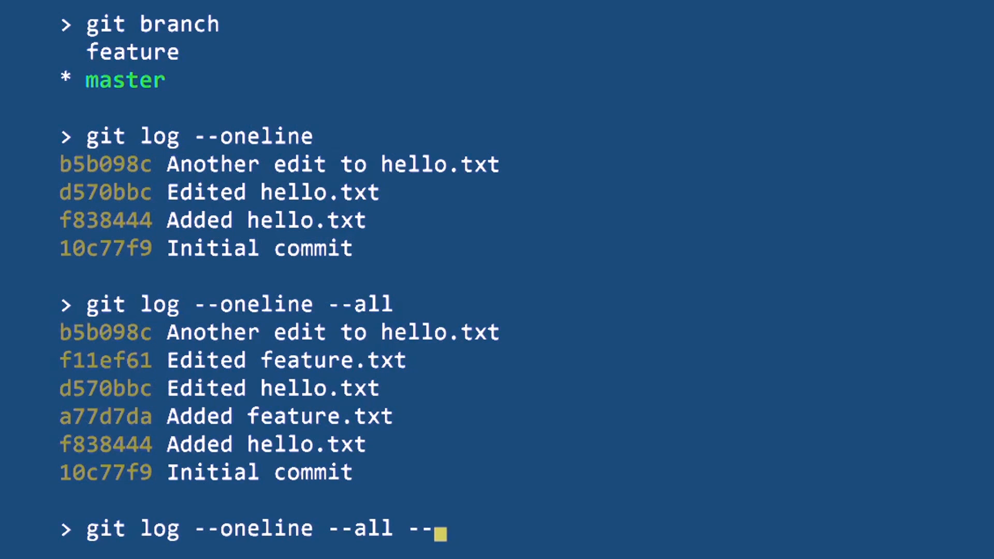
text(decorate)
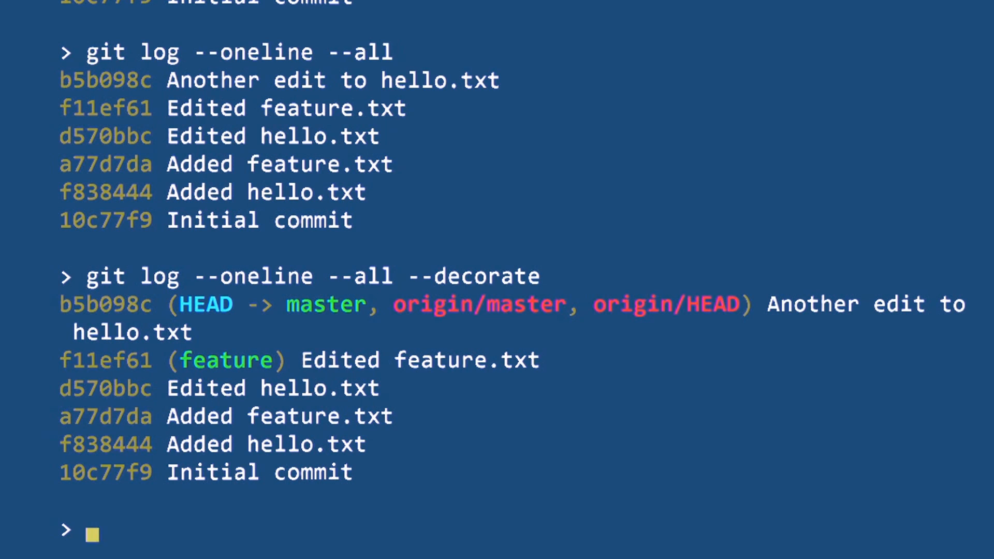
text(git)
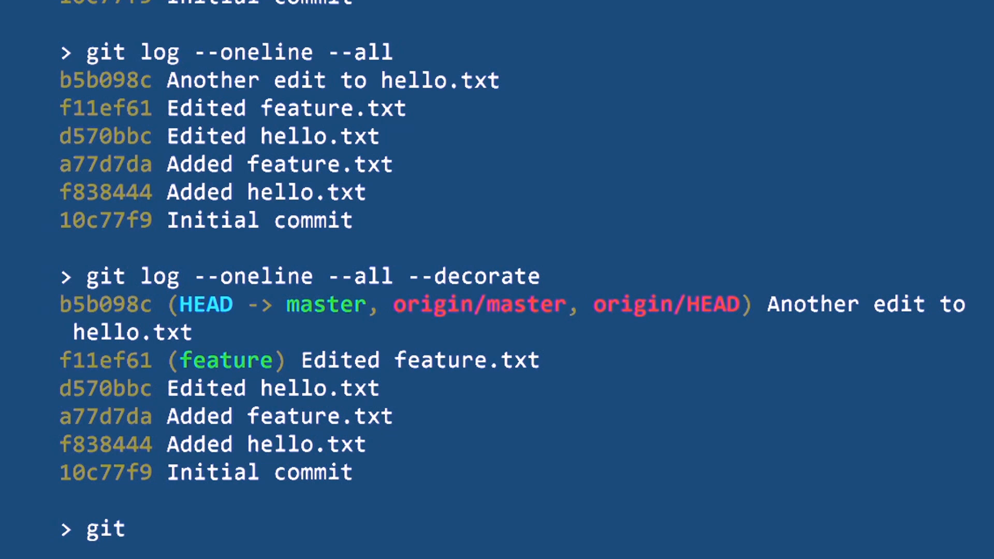
text(branch feature)
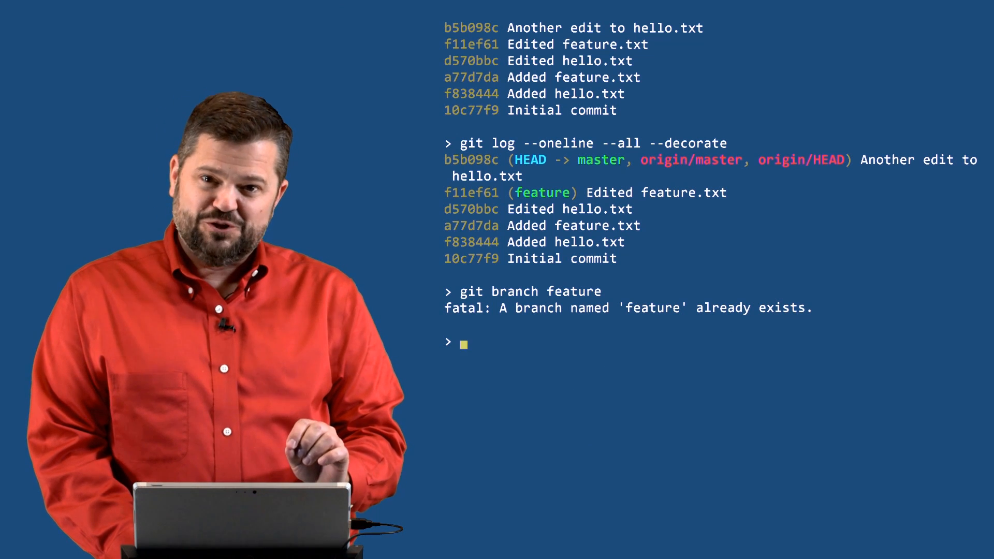
text(git)
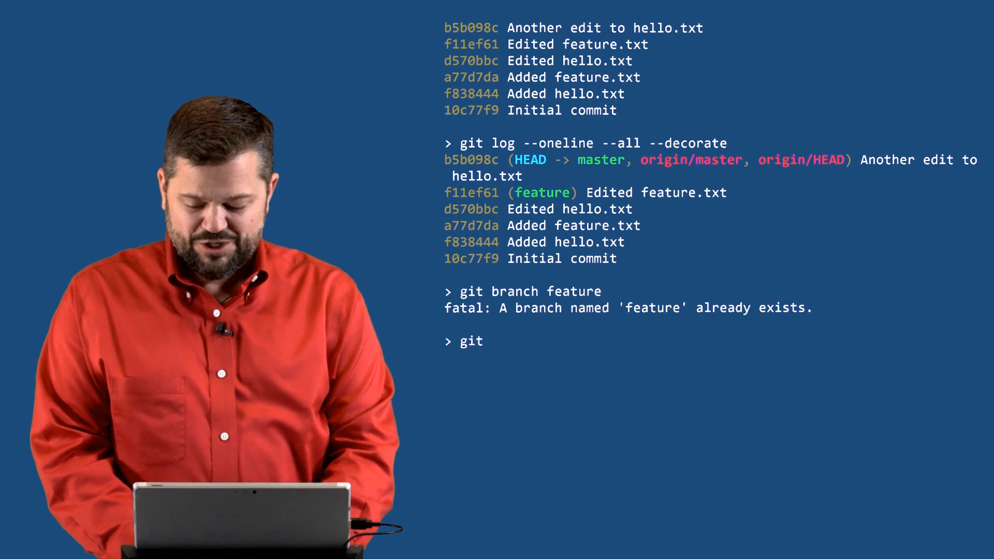
text(checkout feature)
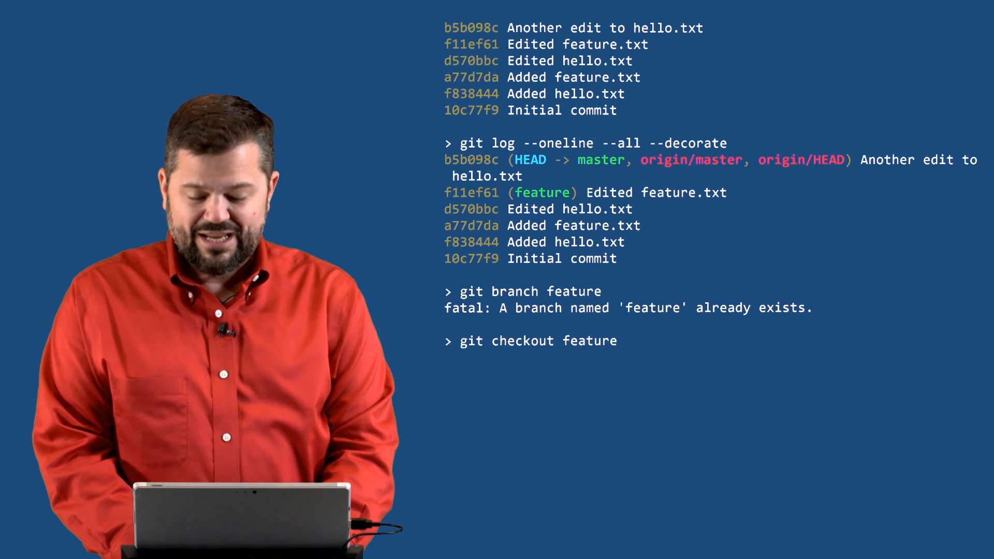
text(git l)
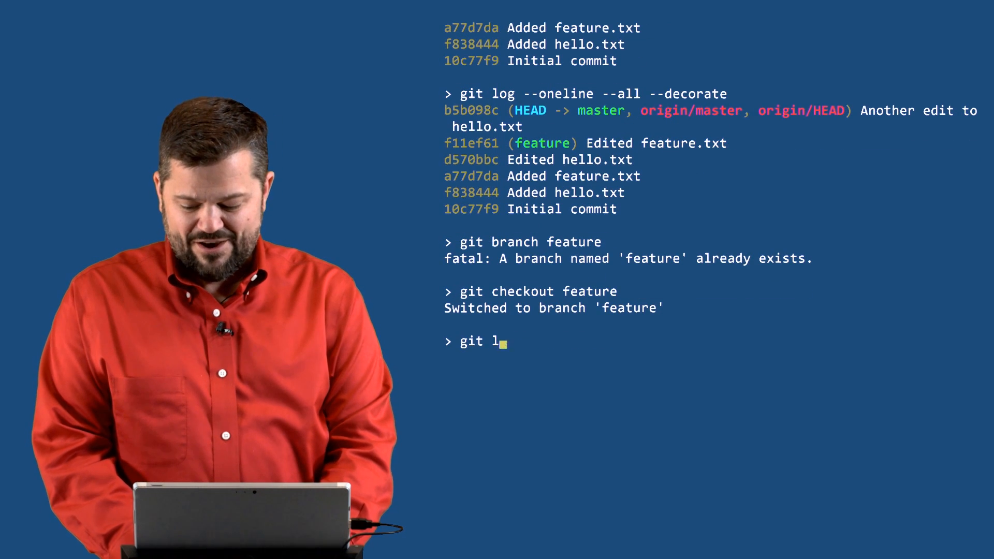
text(og --1)
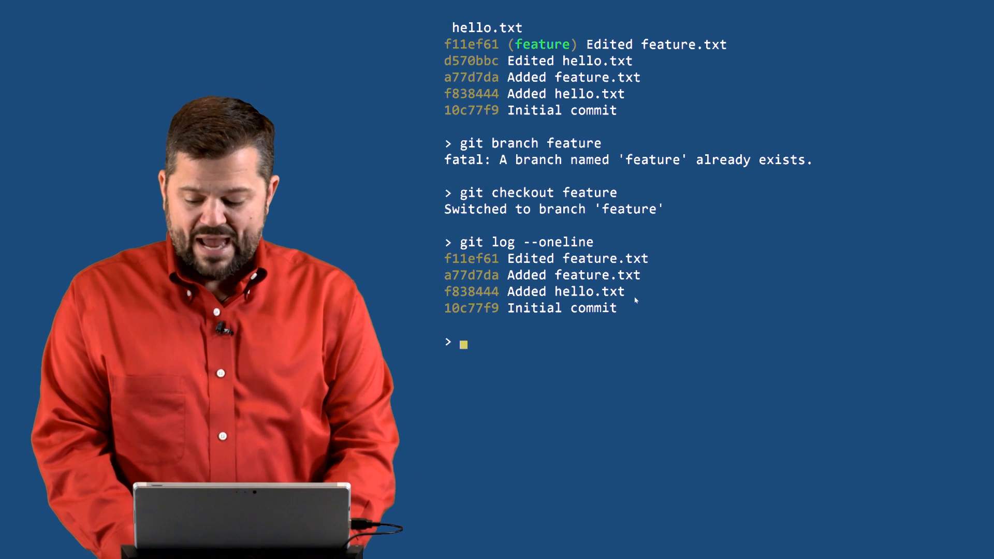
text(git rebase)
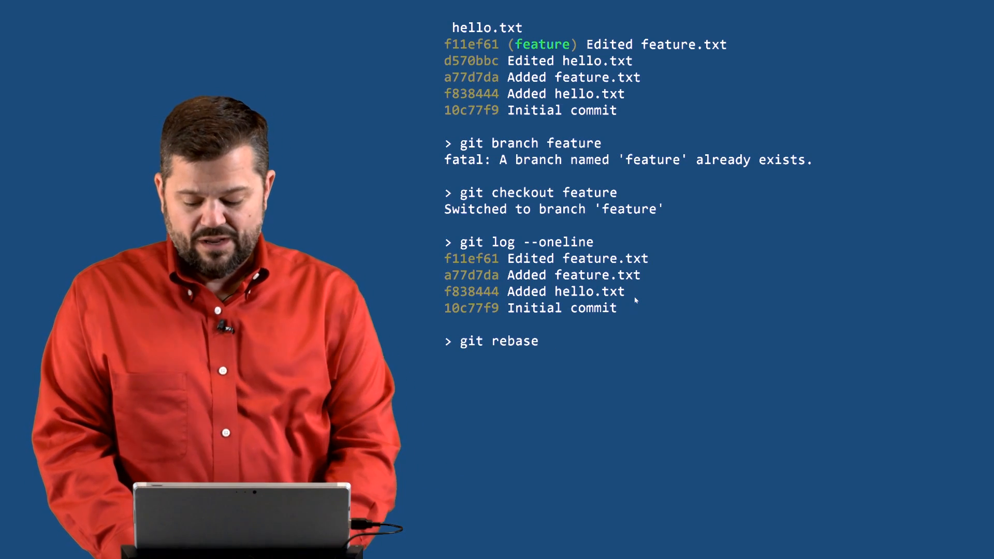
text(master)
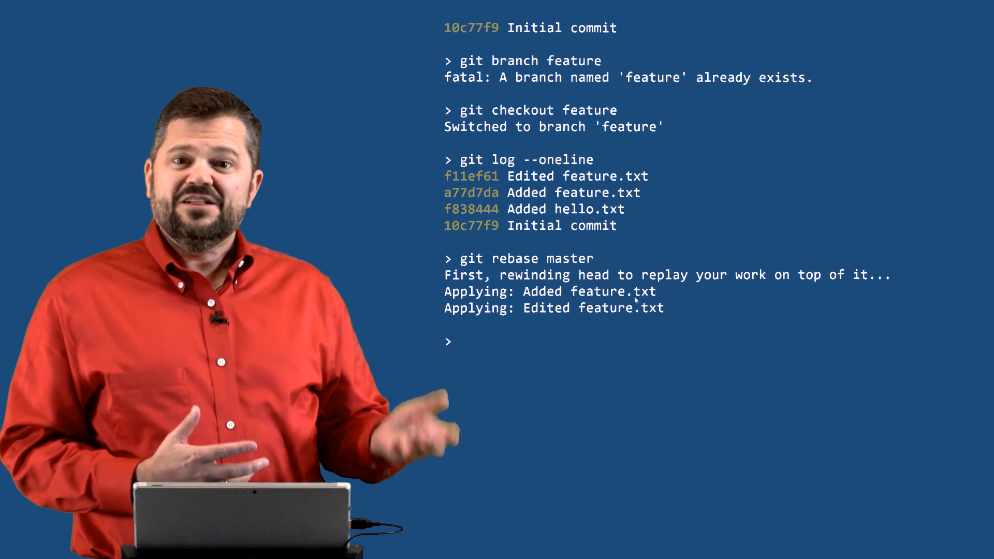
text(git log --o)
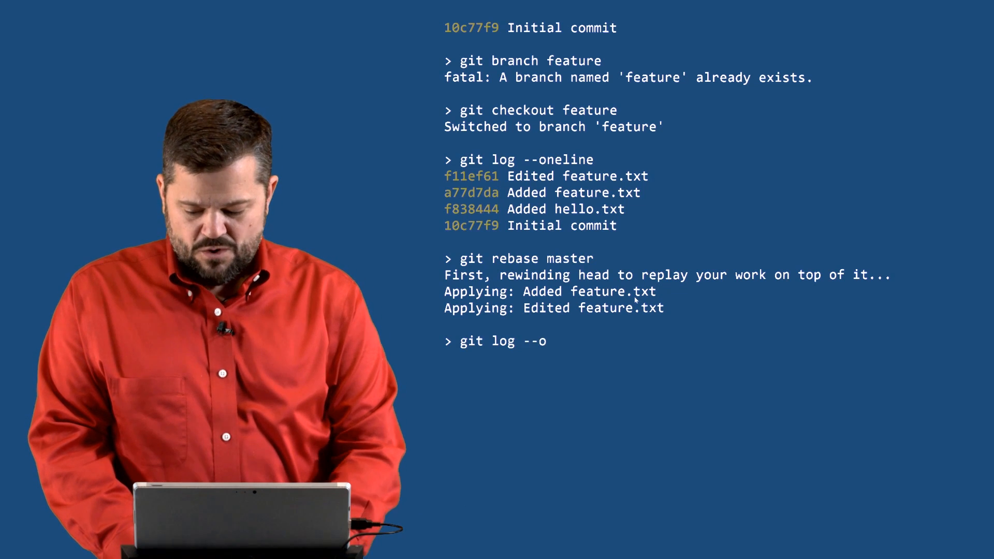
text(neline)
text(git)
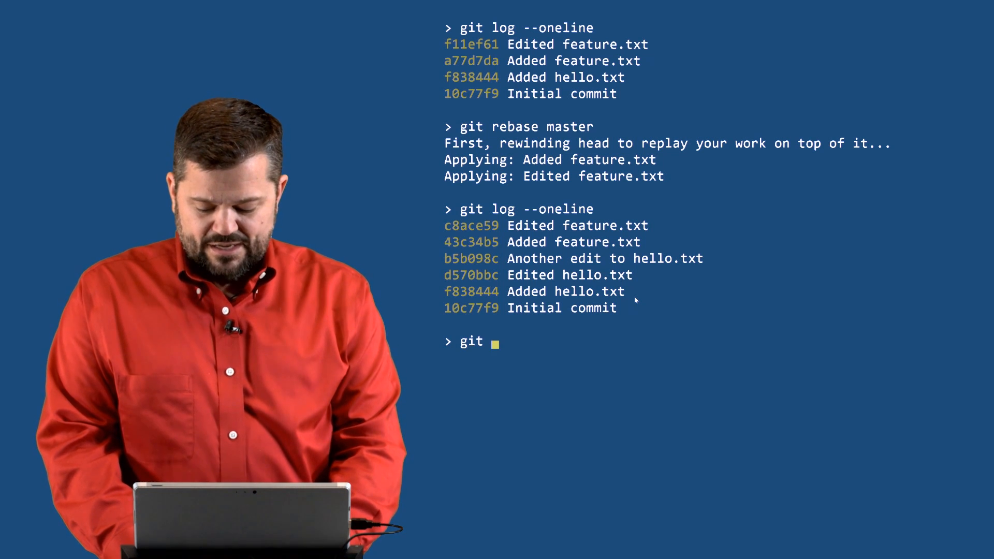
text(checkout master)
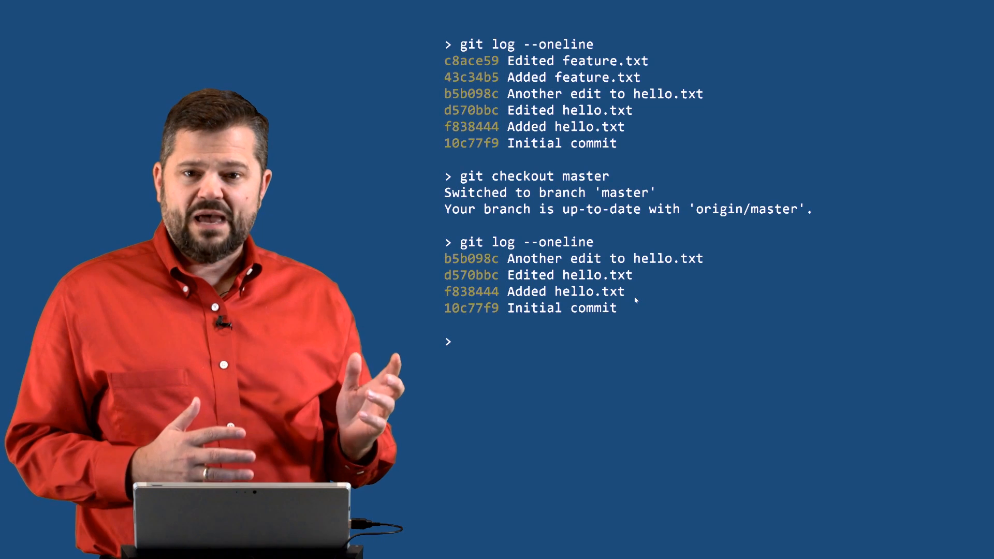
text(dir)
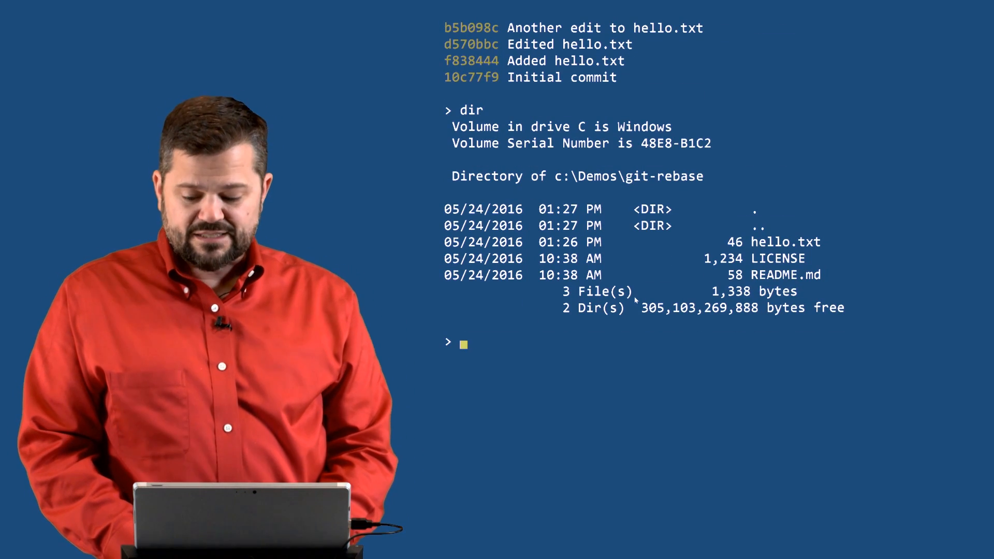
text(git mer)
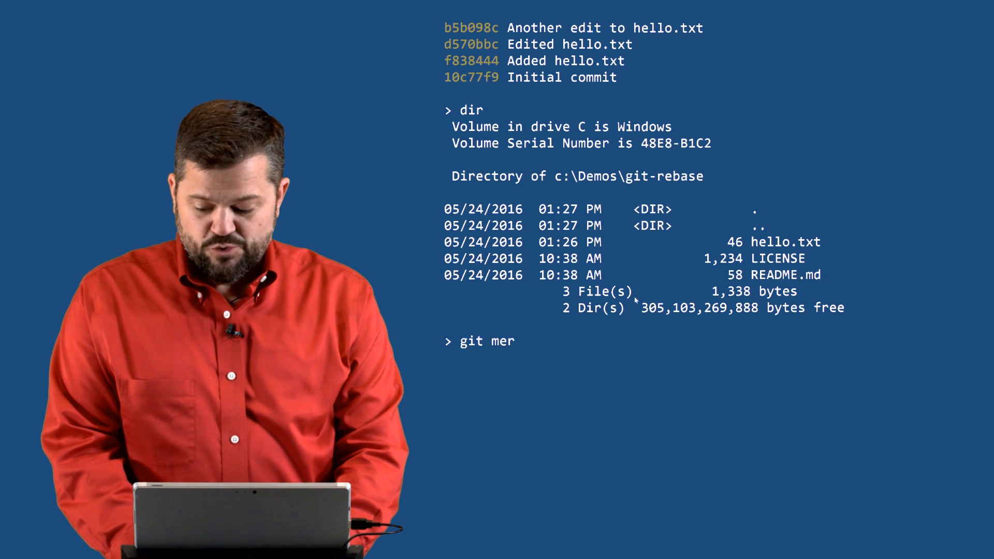
text(ge feature)
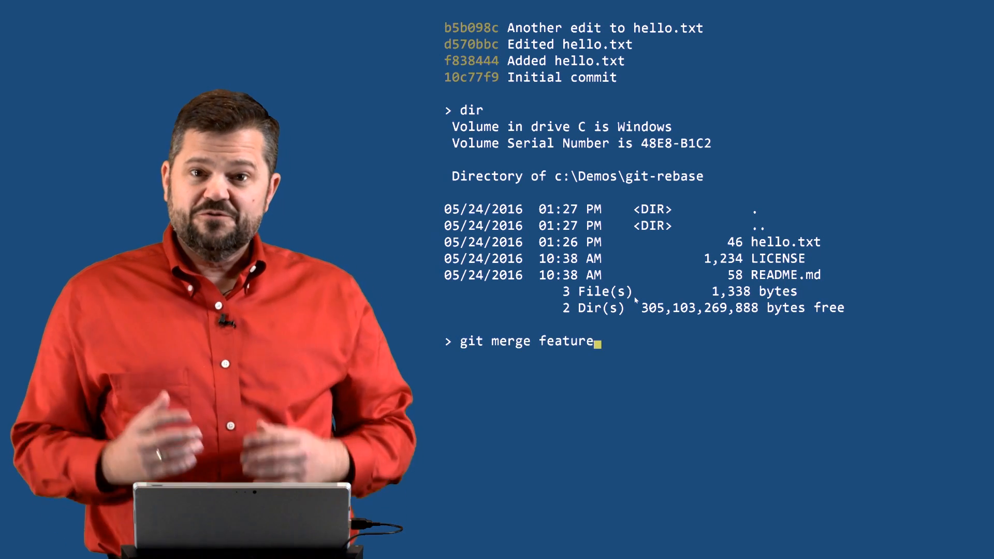